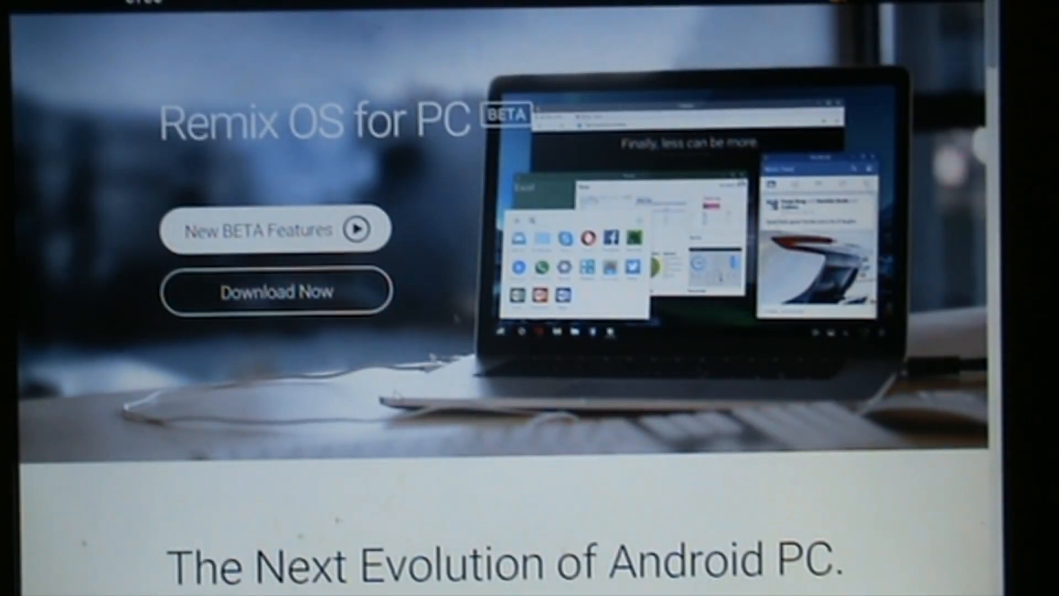
# Go to the Remix OS download page and scroll to the 32-bit Torrent Download option
pyautogui.click(274, 291)
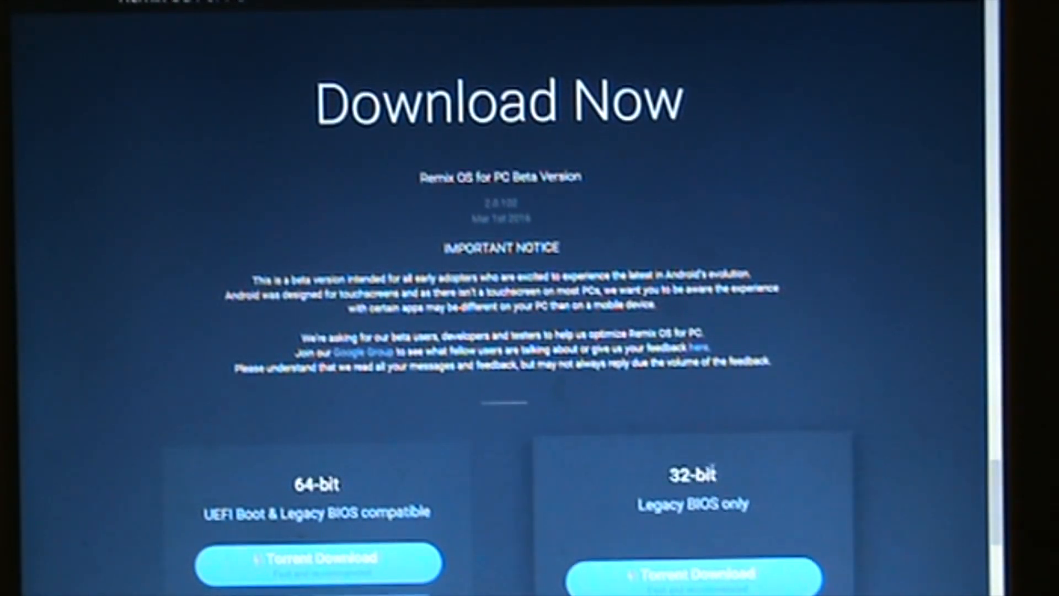
pyautogui.scroll(-3)
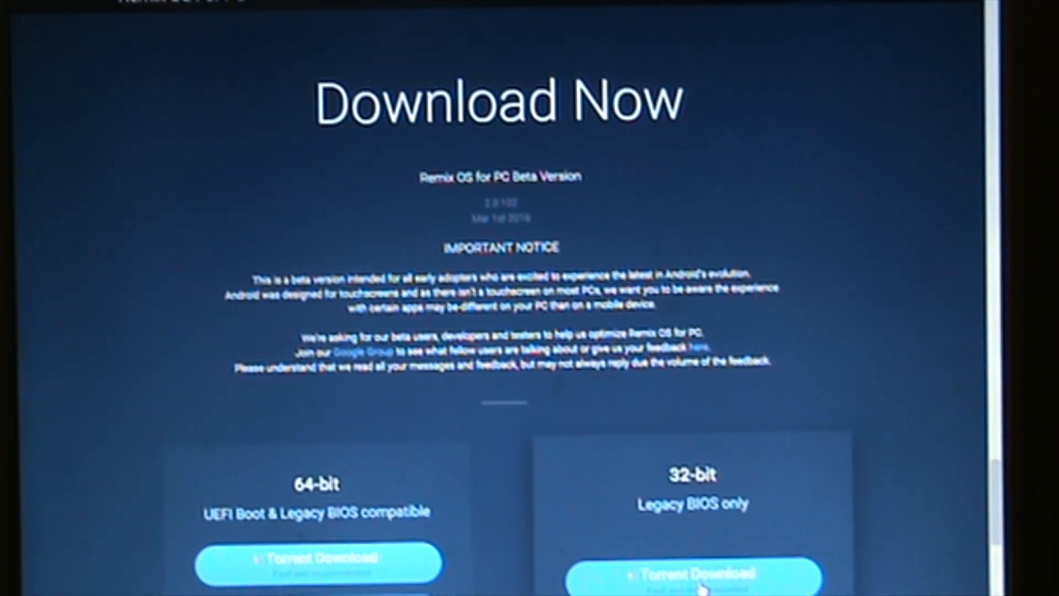
pyautogui.scroll(-3)
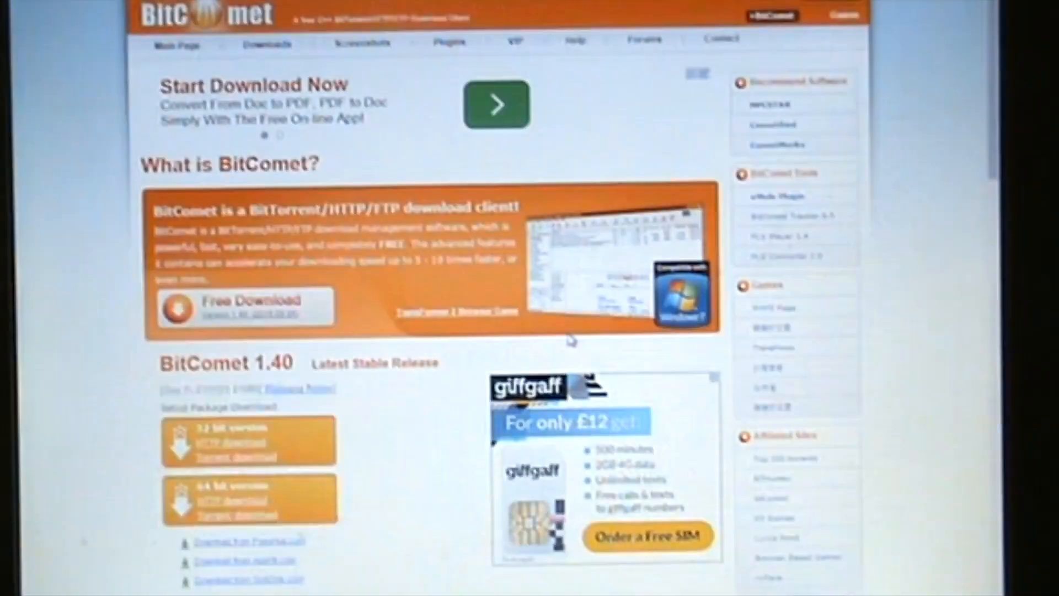
# Install BitComet 1.40 in the default folder, declining the homepage and media player offers, then launch it
pyautogui.click(246, 306)
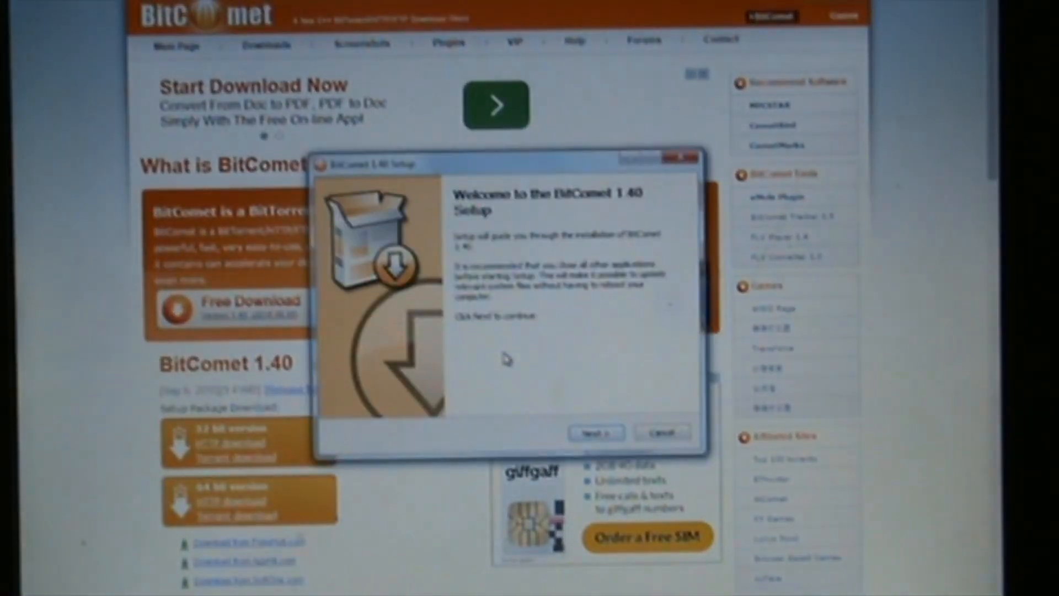
pyautogui.click(595, 432)
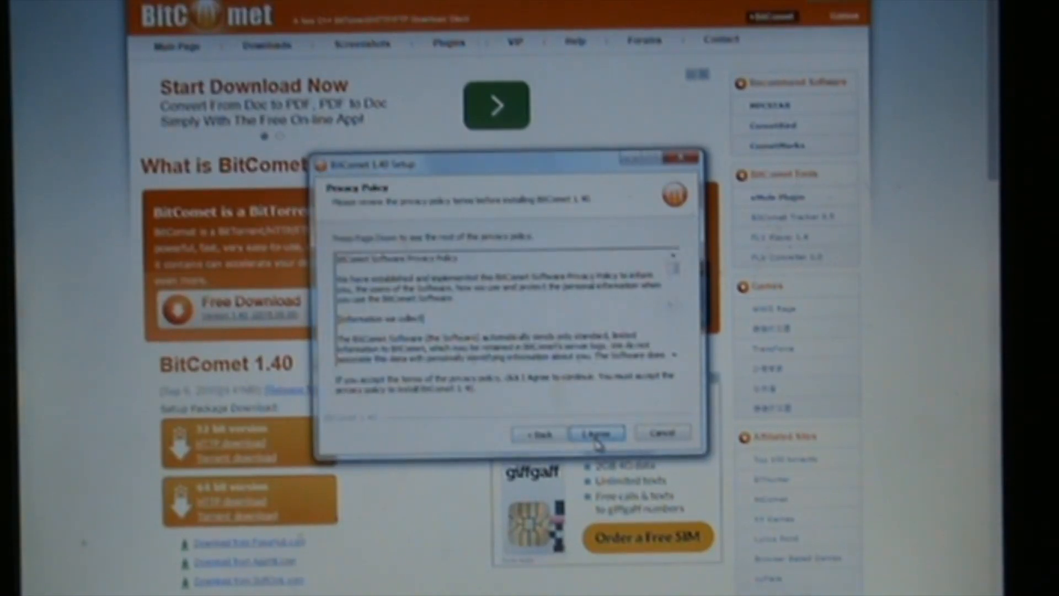
pyautogui.click(595, 433)
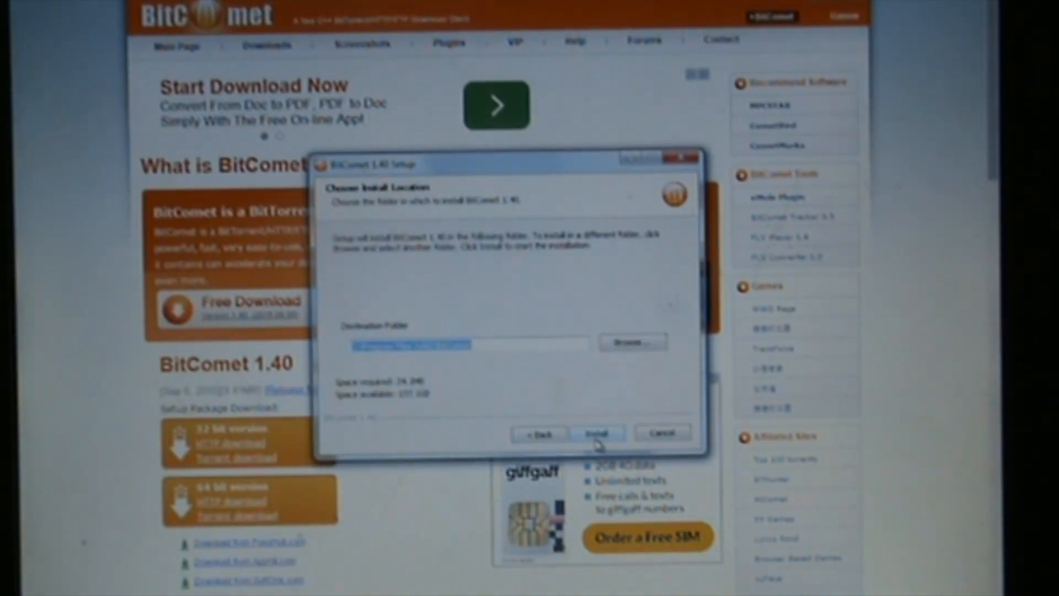
pyautogui.click(597, 433)
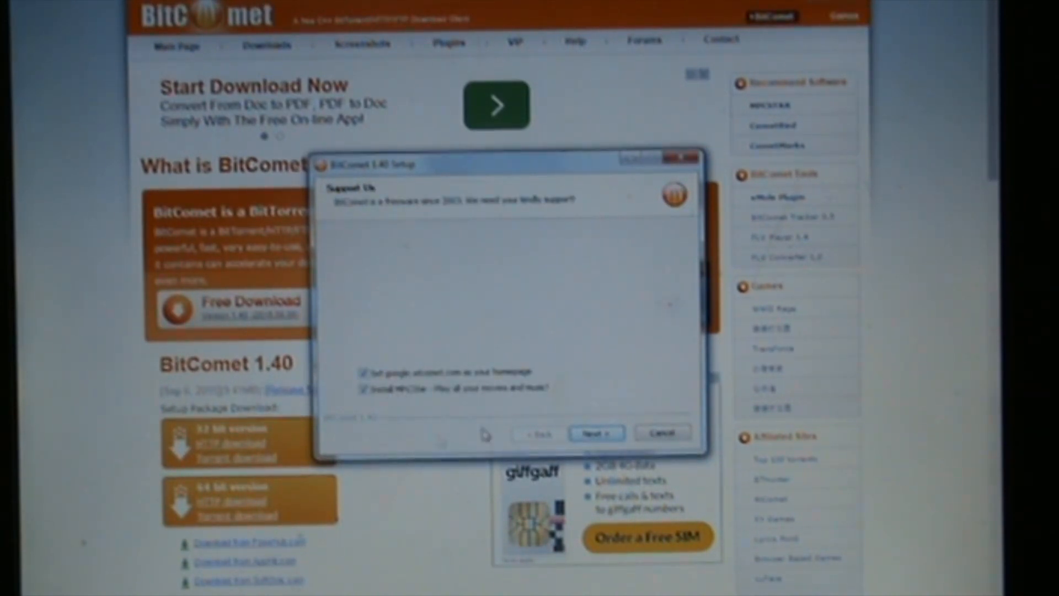
pyautogui.click(358, 371)
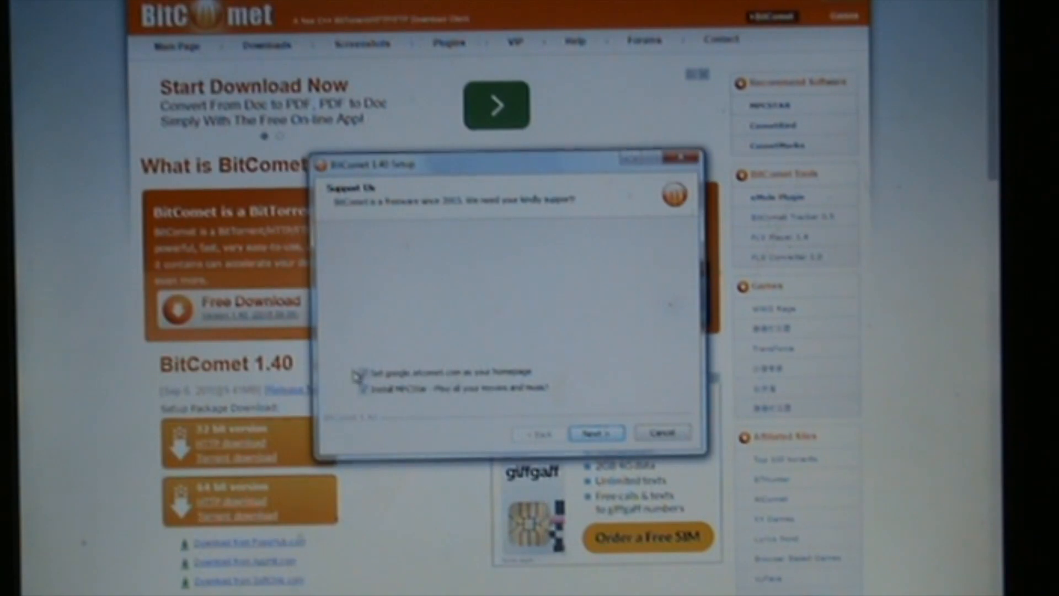
pyautogui.click(357, 371)
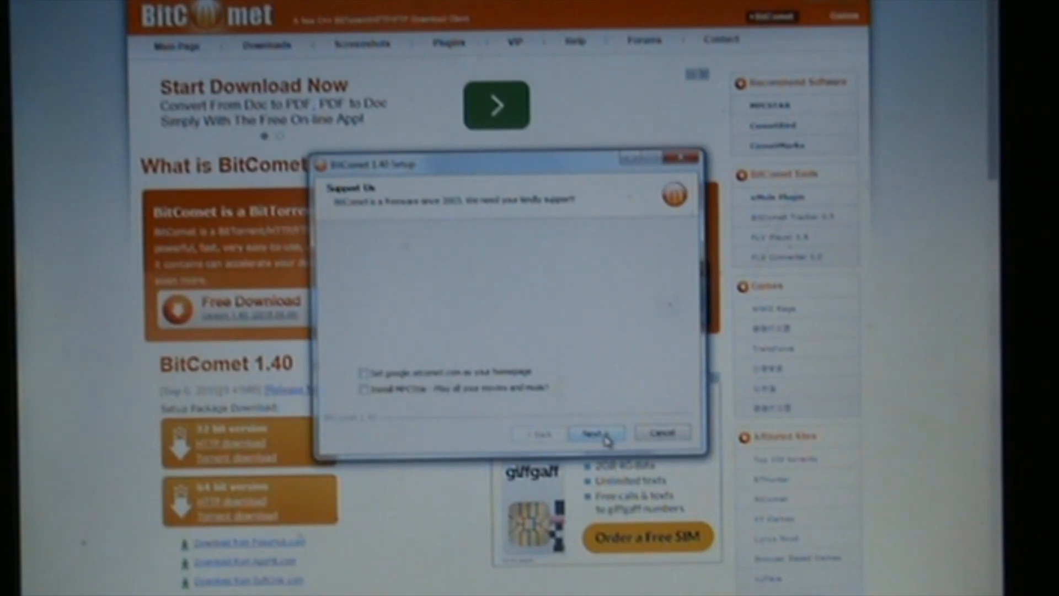
pyautogui.click(596, 433)
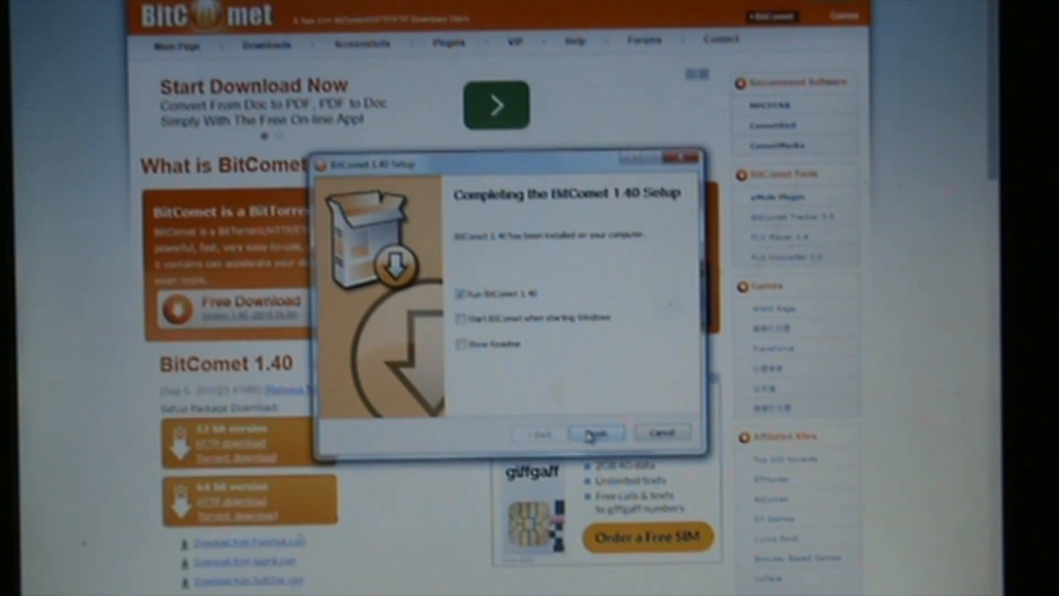
pyautogui.click(596, 433)
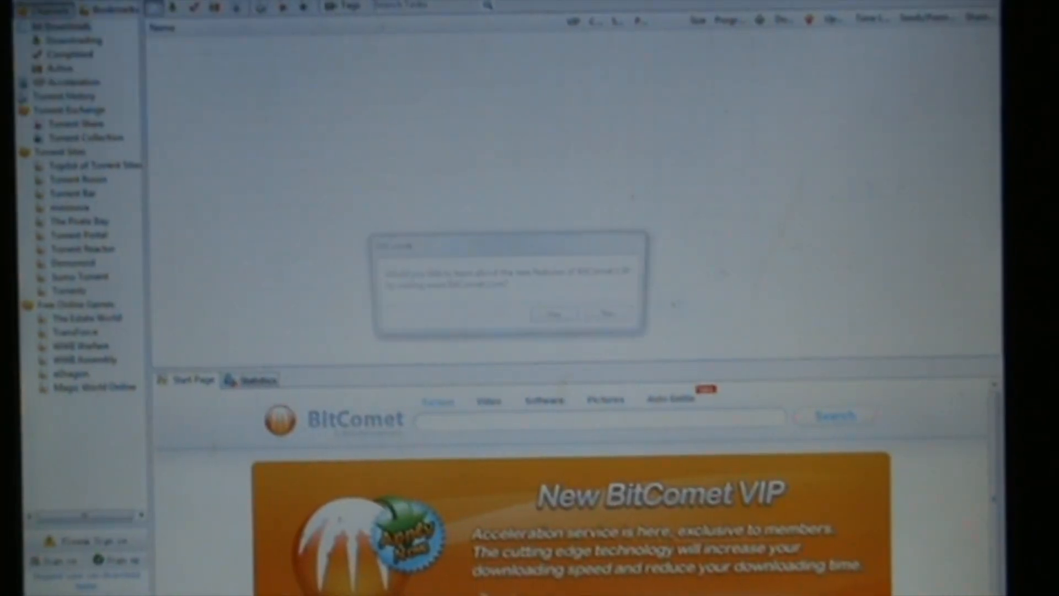
# Dismiss BitComet's startup prompt and select the Remix OS torrent in C:\Users\<user>\Downloads
pyautogui.click(605, 314)
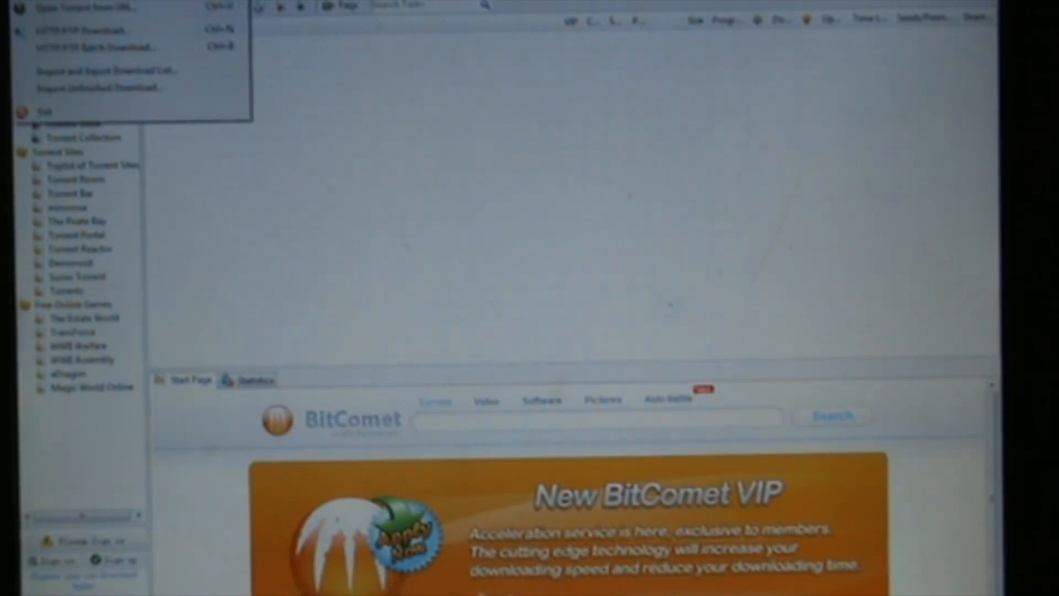
pyautogui.click(87, 11)
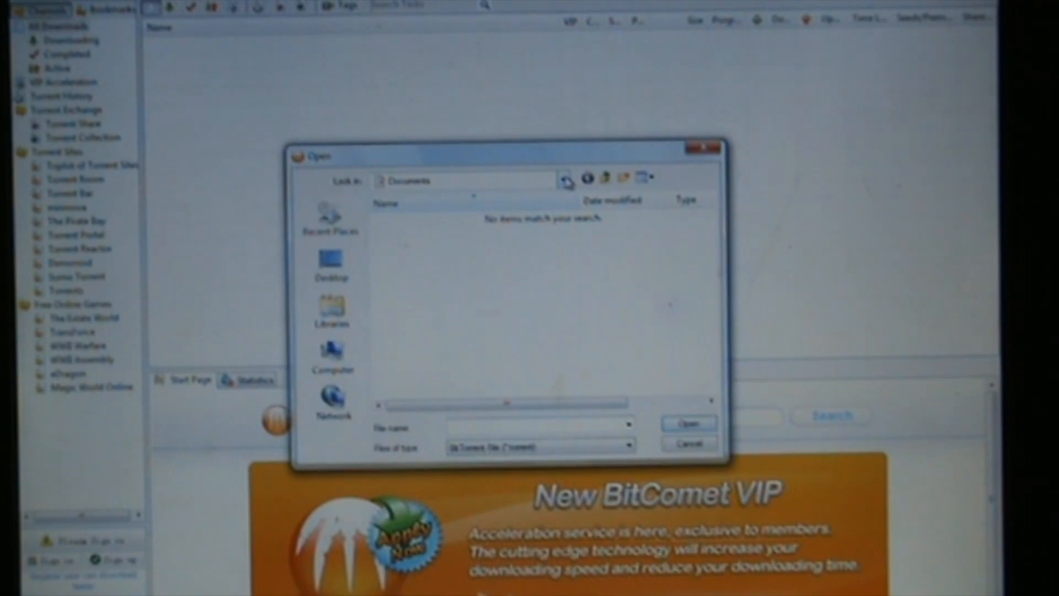
pyautogui.click(563, 178)
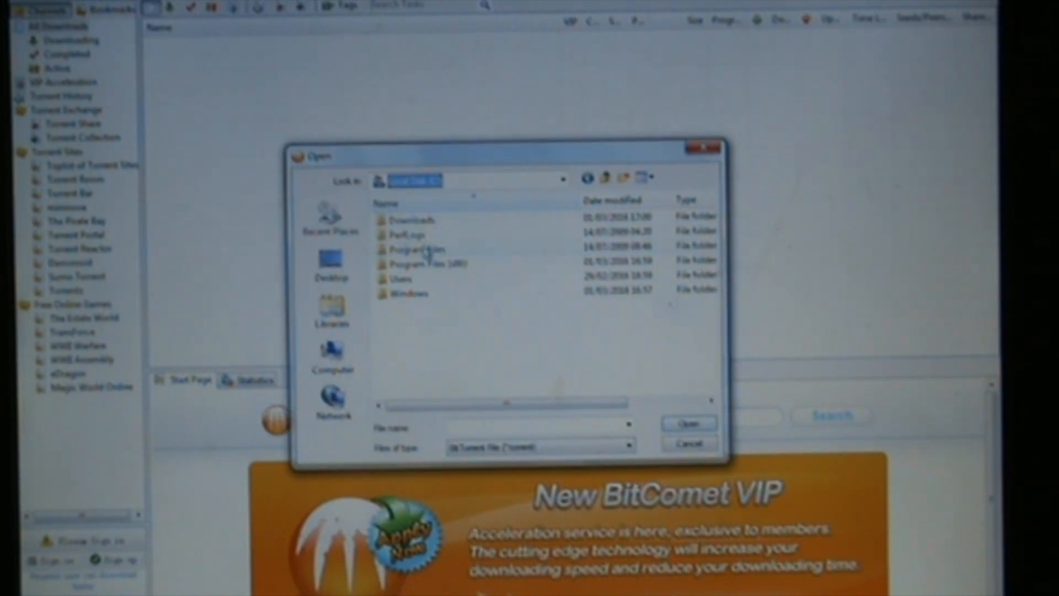
pyautogui.moveTo(415, 248)
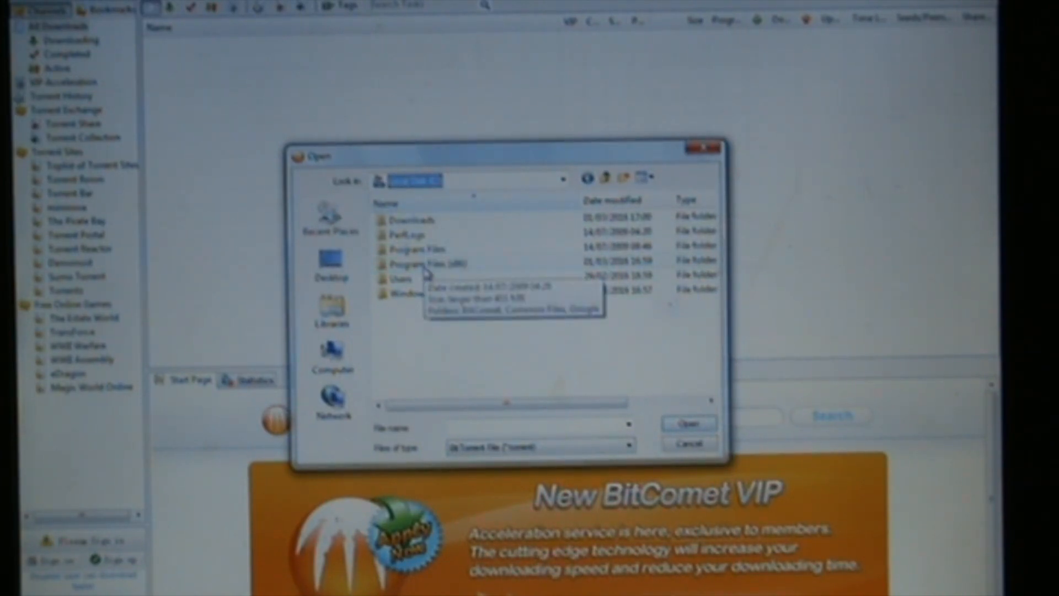
pyautogui.doubleClick(418, 264)
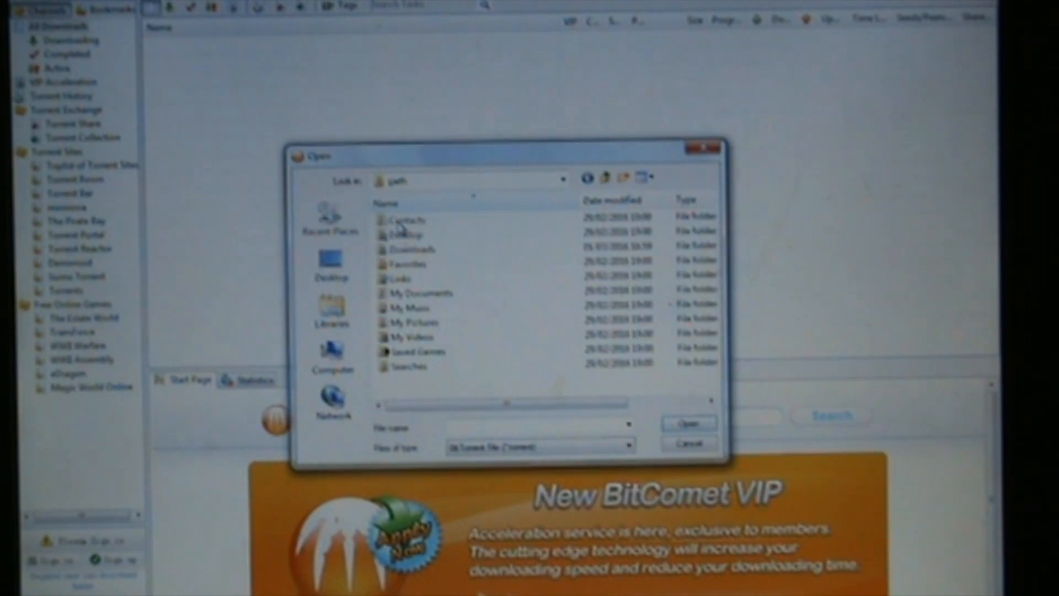
pyautogui.doubleClick(410, 248)
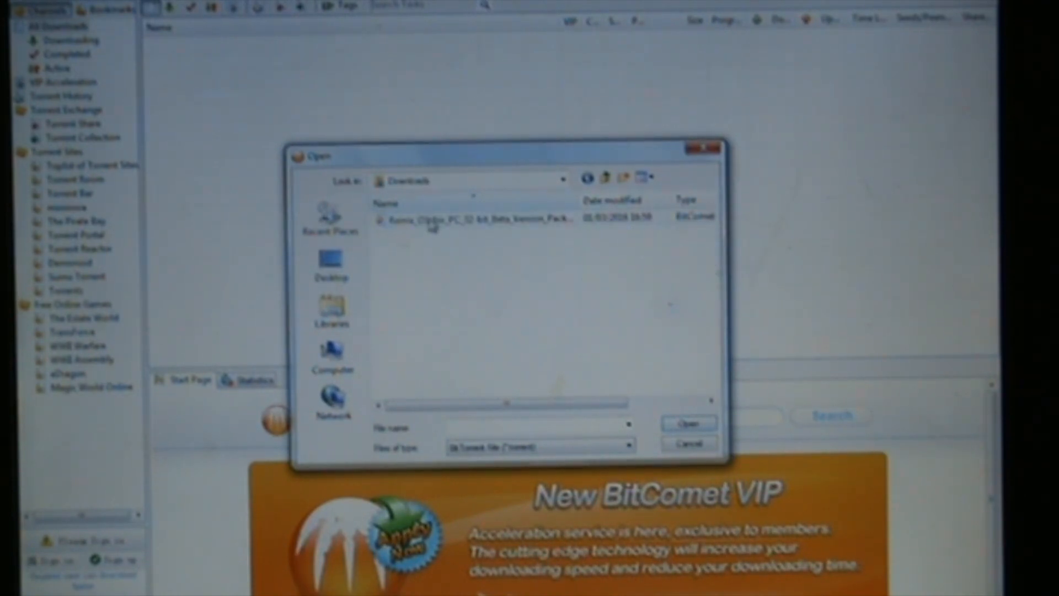
pyautogui.click(689, 423)
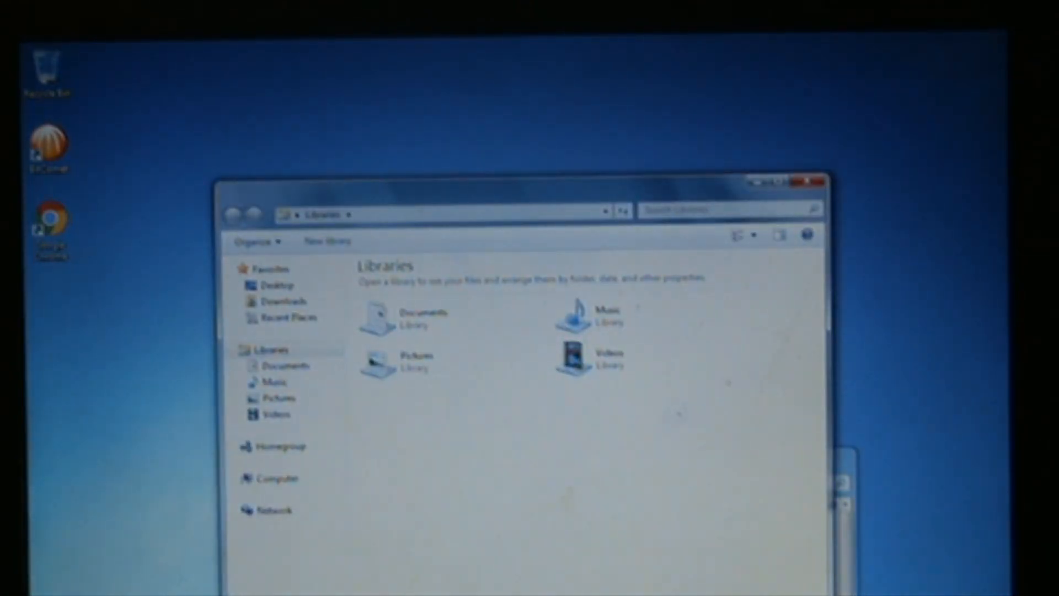
# Open the Remix OS for PC 32-bit Beta package folder and run Remix OS Installation Tool
pyautogui.click(273, 478)
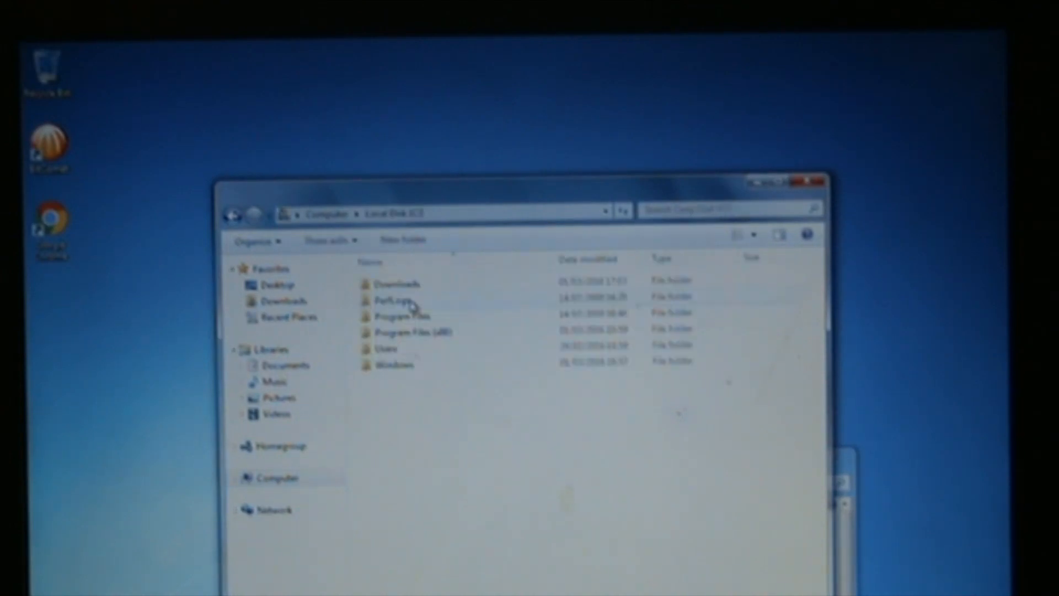
pyautogui.moveTo(426, 290)
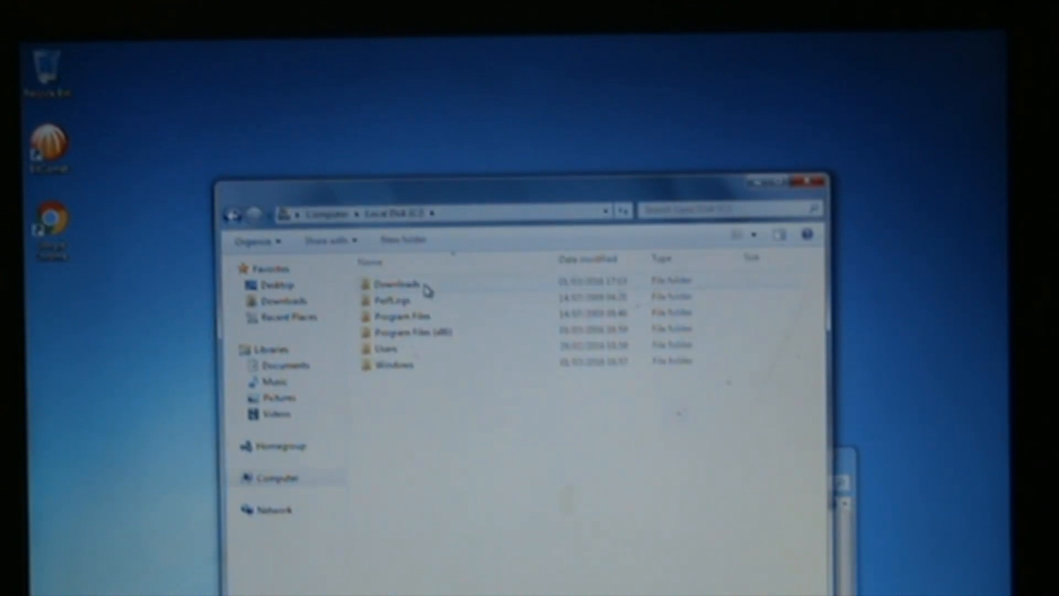
pyautogui.rightClick(405, 280)
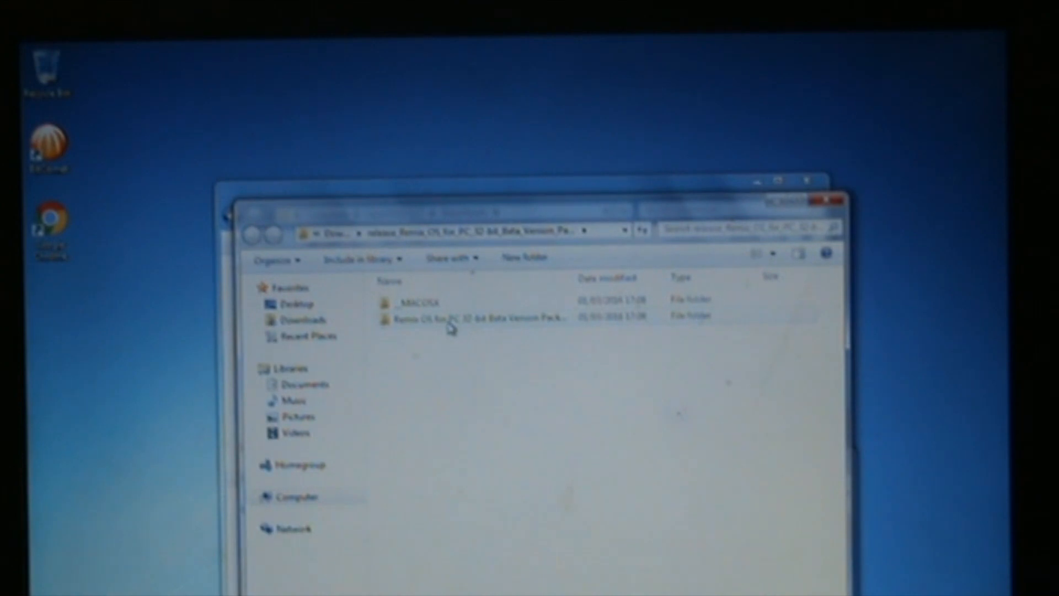
pyautogui.moveTo(512, 326)
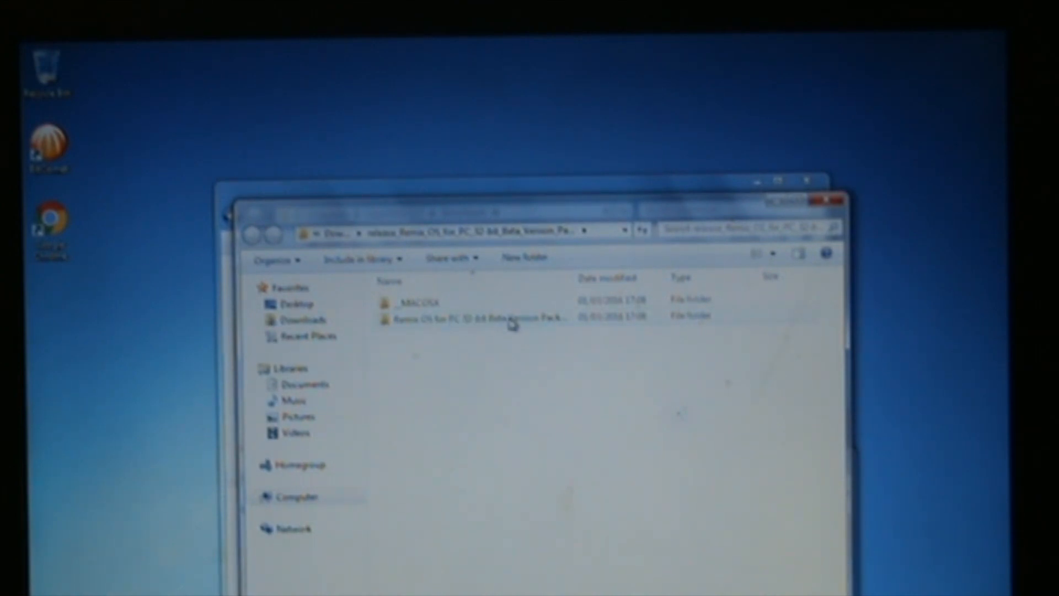
pyautogui.doubleClick(466, 318)
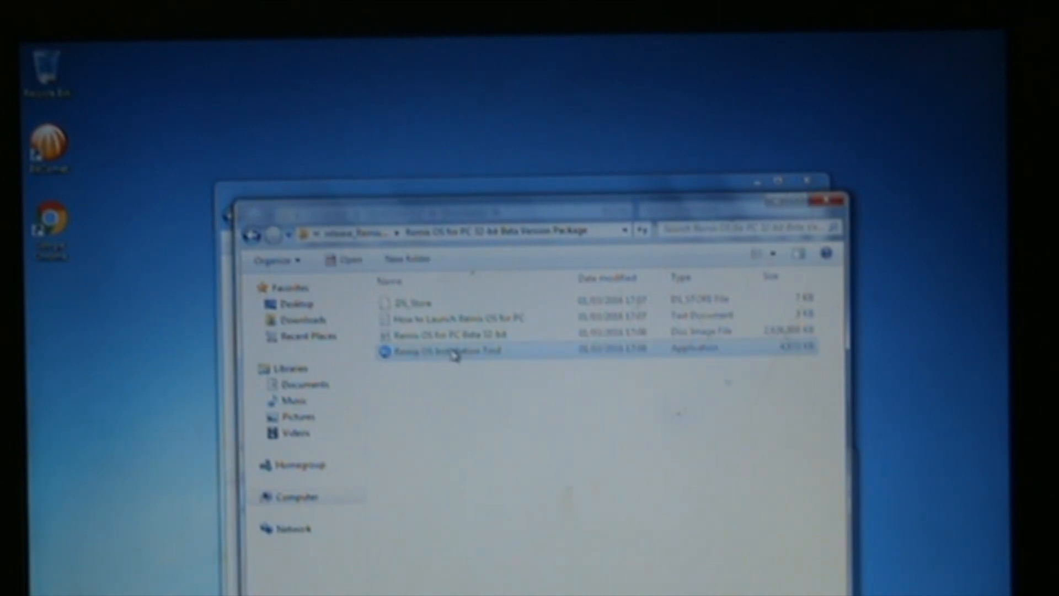
pyautogui.doubleClick(445, 350)
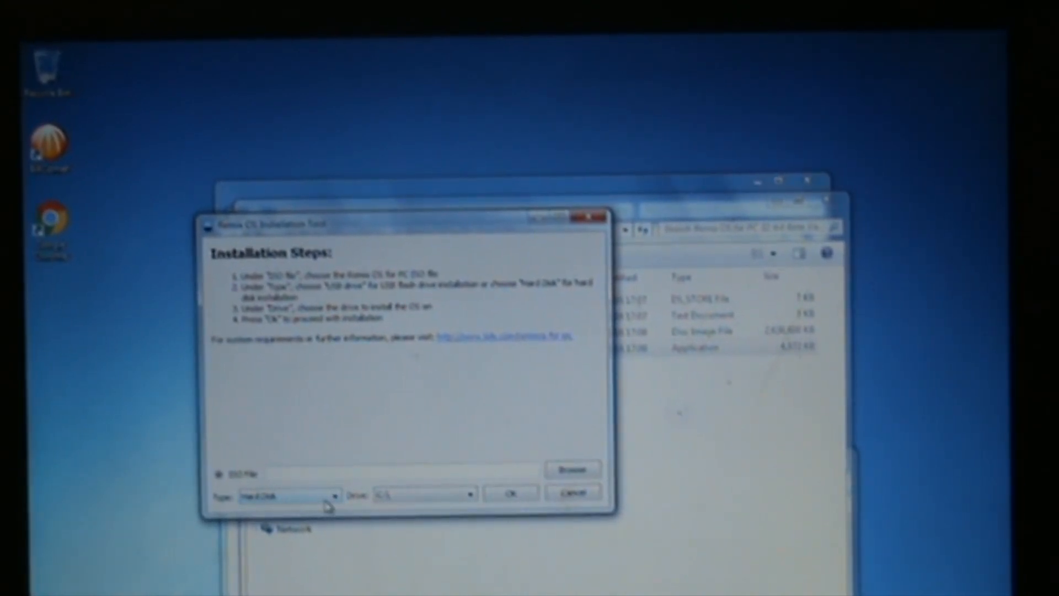
# Keep Hard Disk as the type and choose the Remix OS for PC Beta 32-bit image from Downloads
pyautogui.click(287, 495)
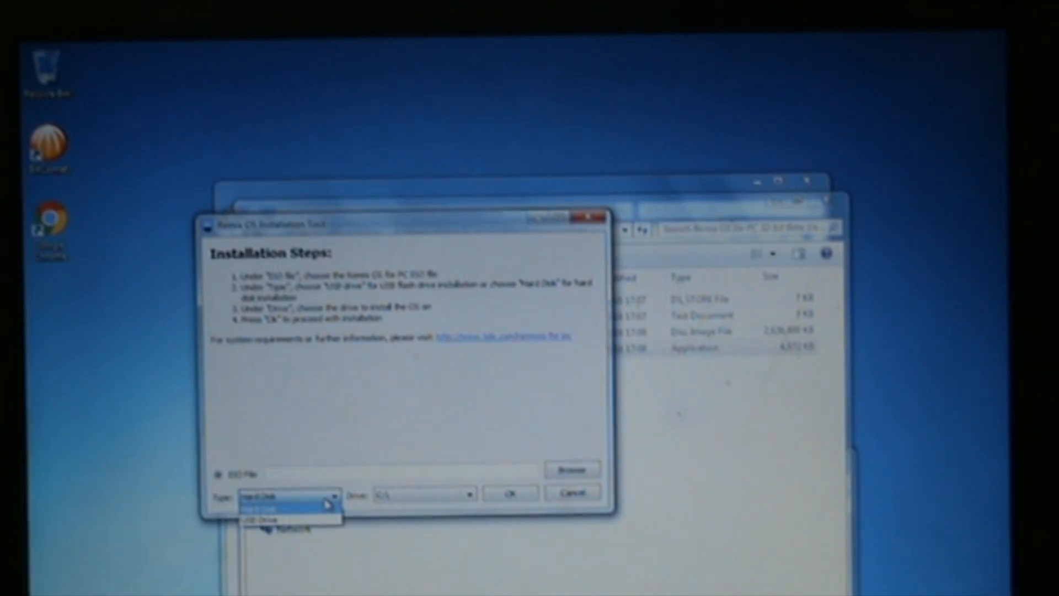
pyautogui.click(287, 495)
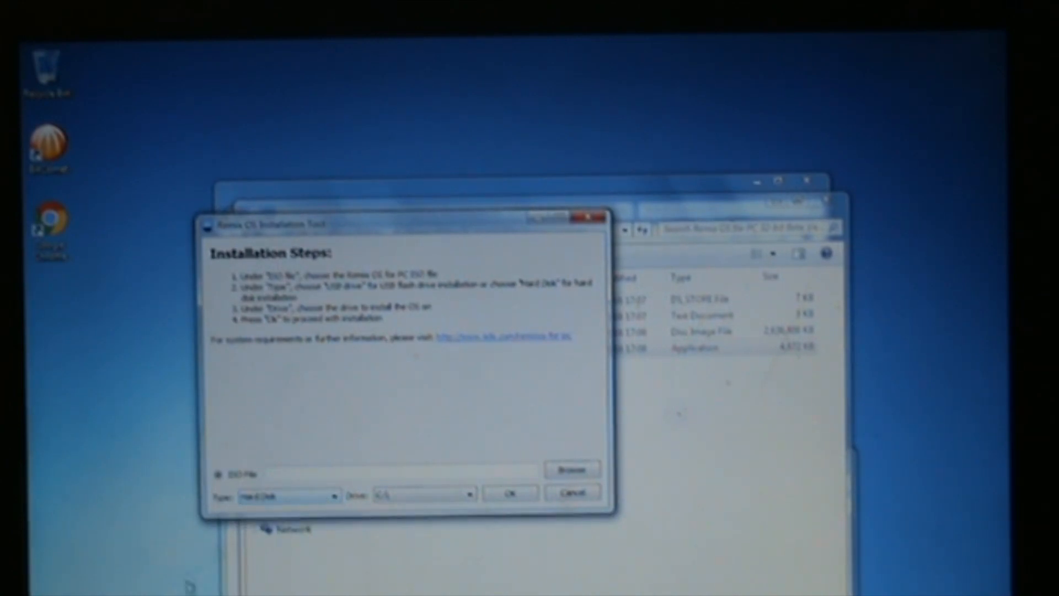
pyautogui.click(572, 469)
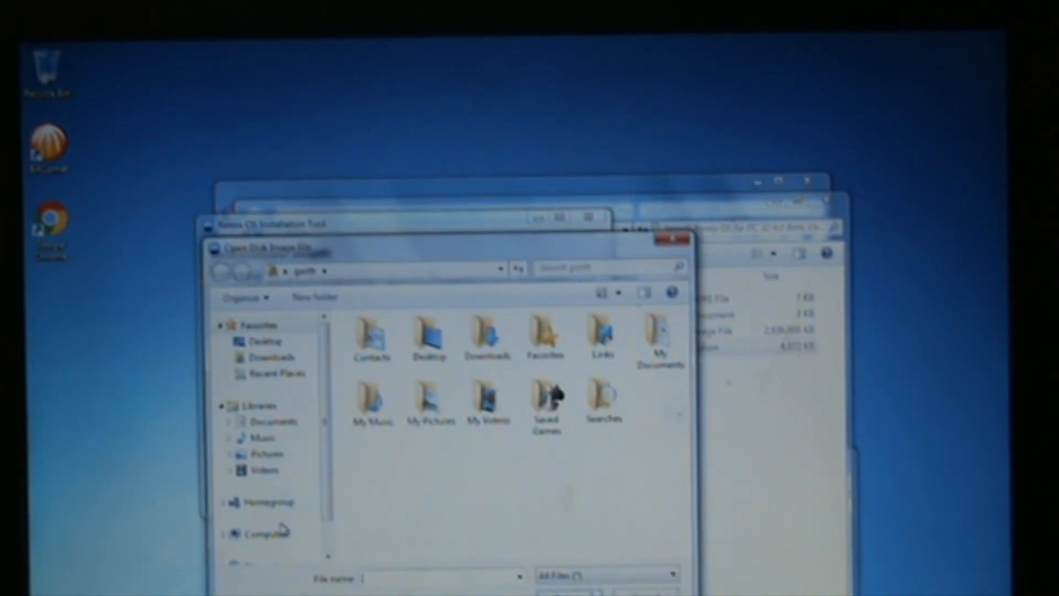
pyautogui.click(265, 534)
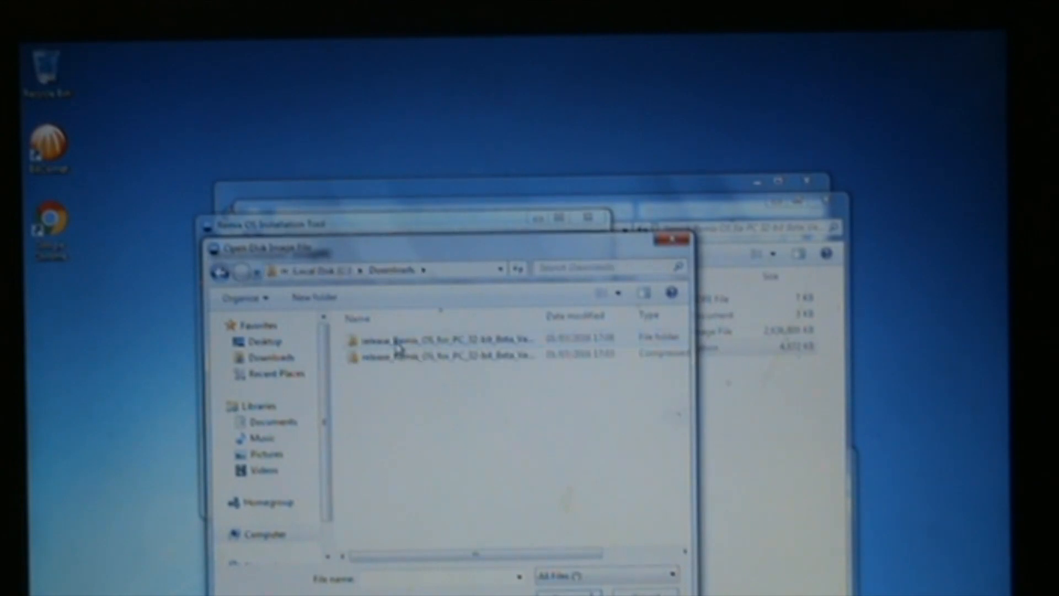
pyautogui.doubleClick(398, 338)
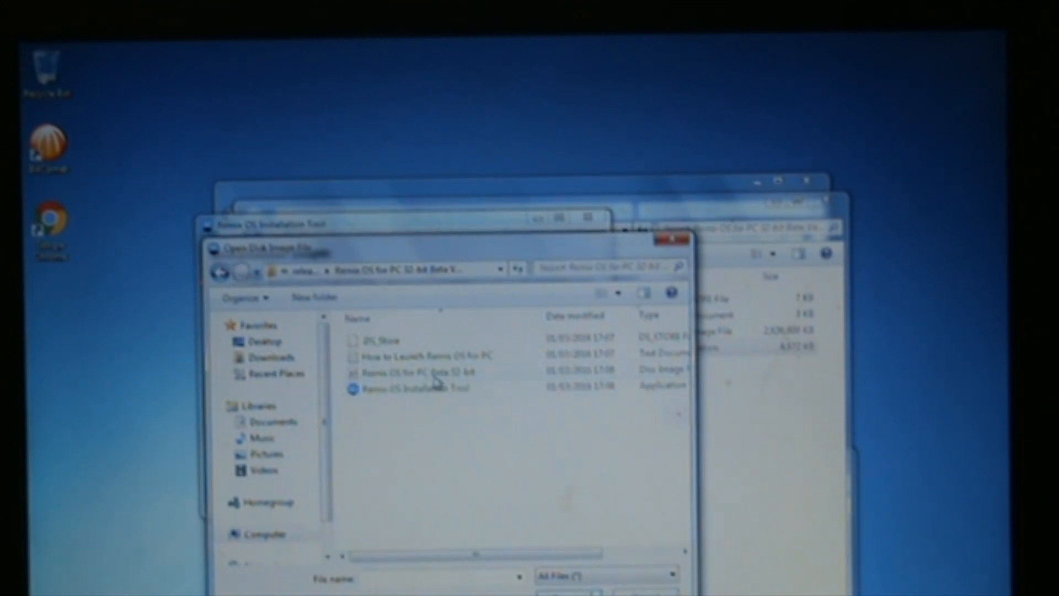
pyautogui.click(419, 371)
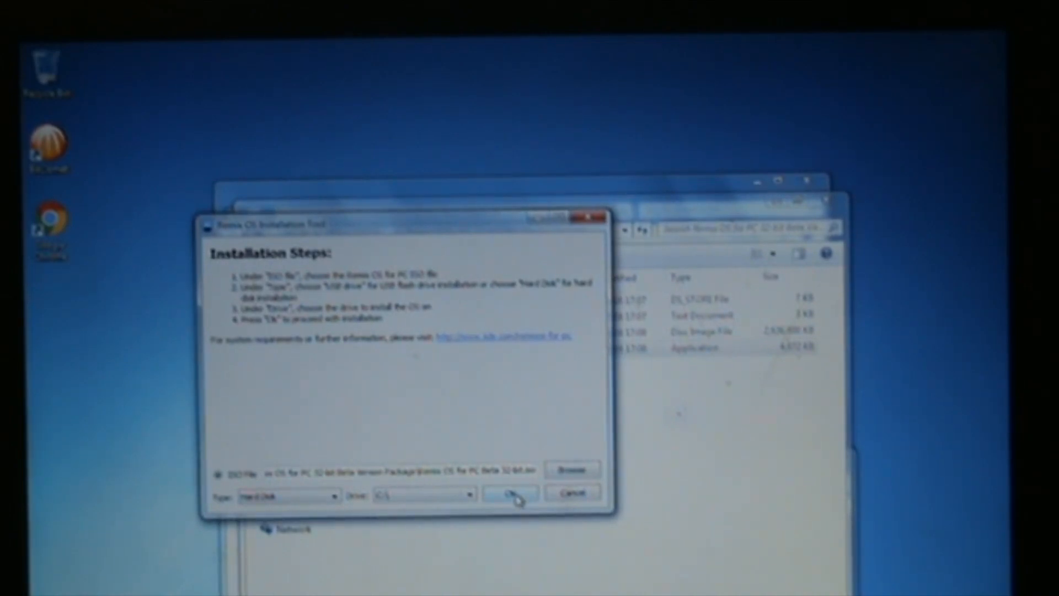
# Start the hard-disk installation and accept the 32-bit CPU warning
pyautogui.click(509, 493)
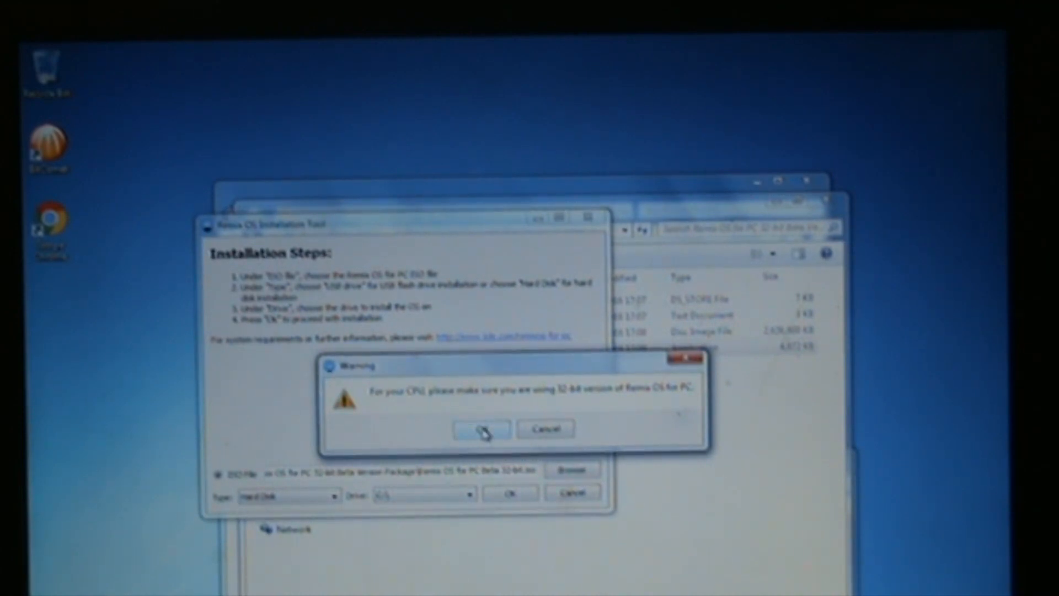
pyautogui.click(481, 428)
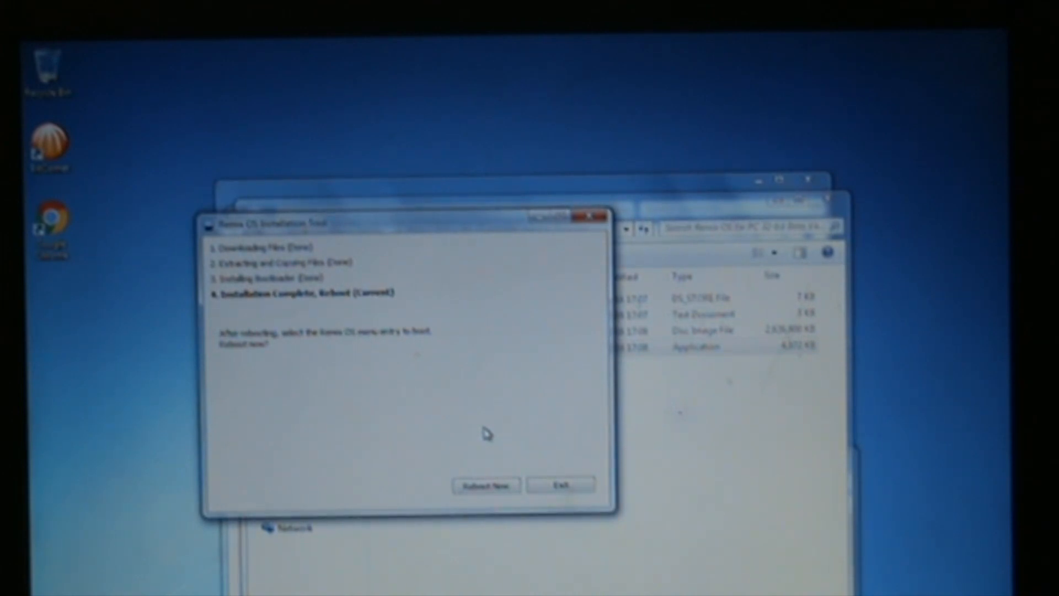
pyautogui.click(561, 485)
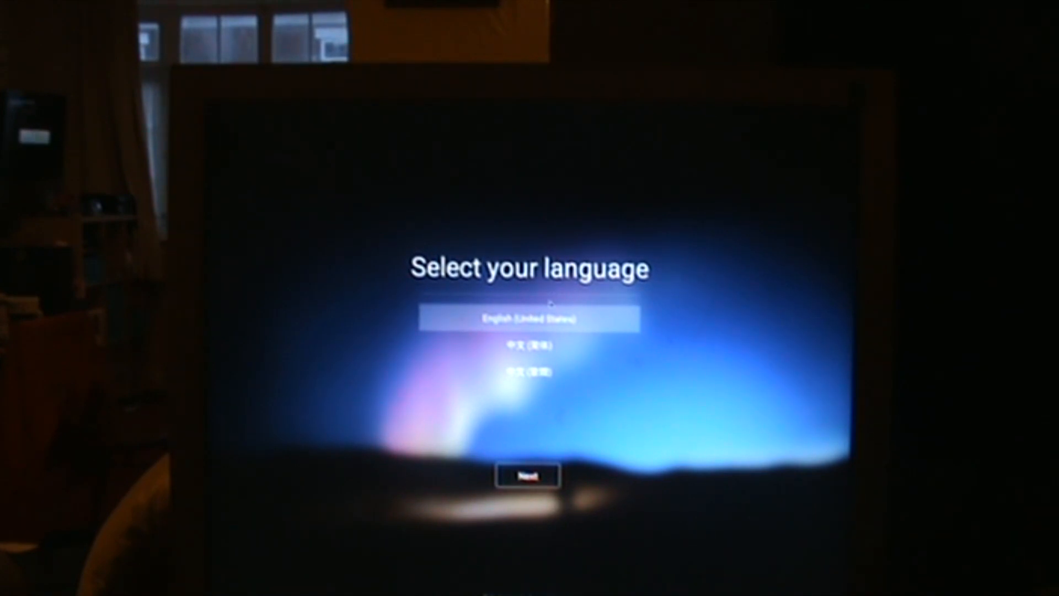
pyautogui.click(528, 344)
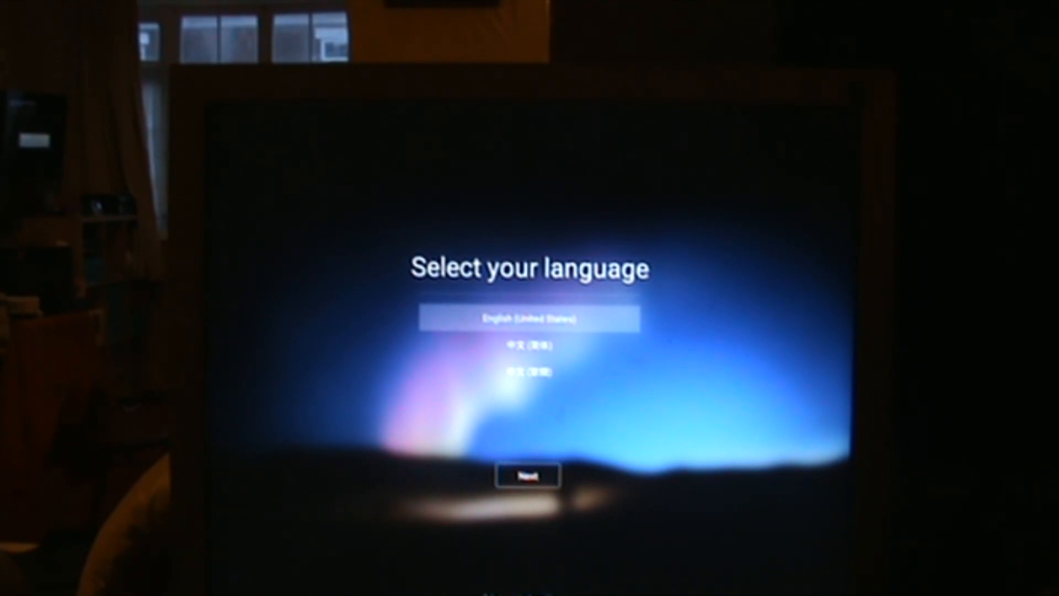
pyautogui.click(527, 475)
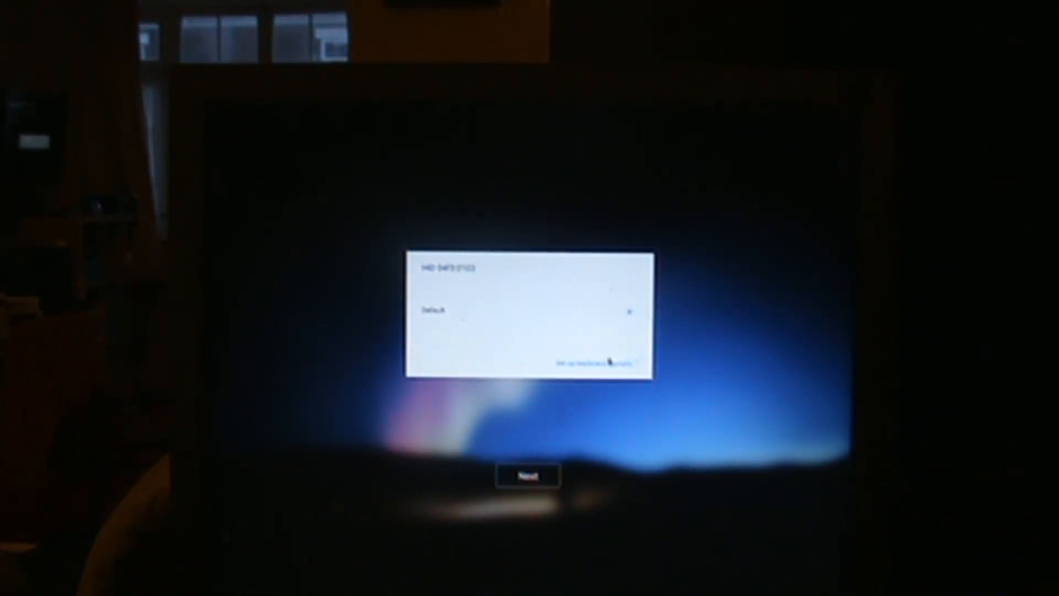
pyautogui.click(527, 475)
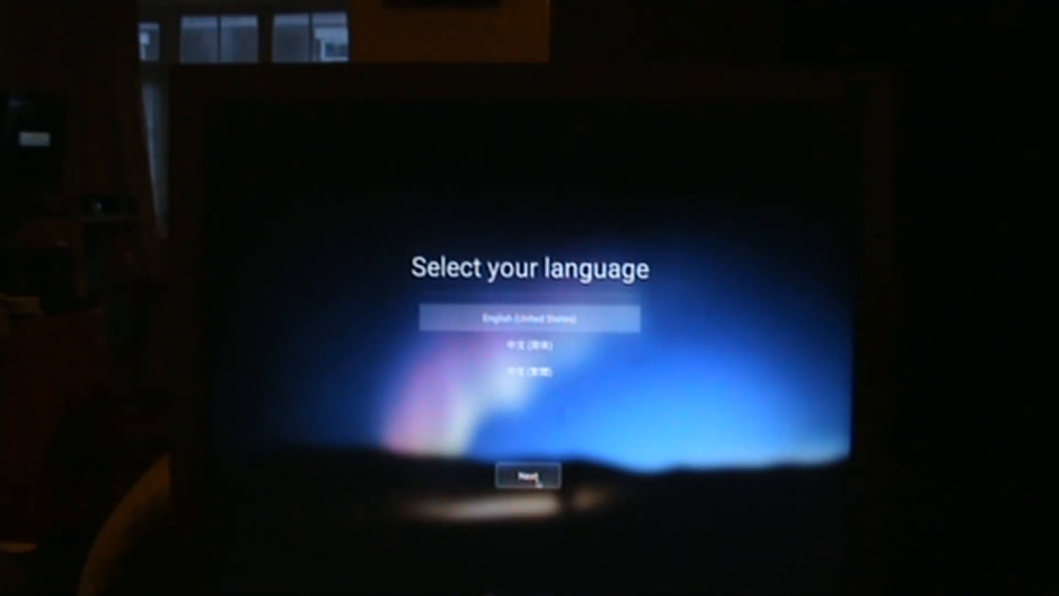
# Pass the language, user agreement and completion screens, then open the taskbar app launcher
pyautogui.click(528, 475)
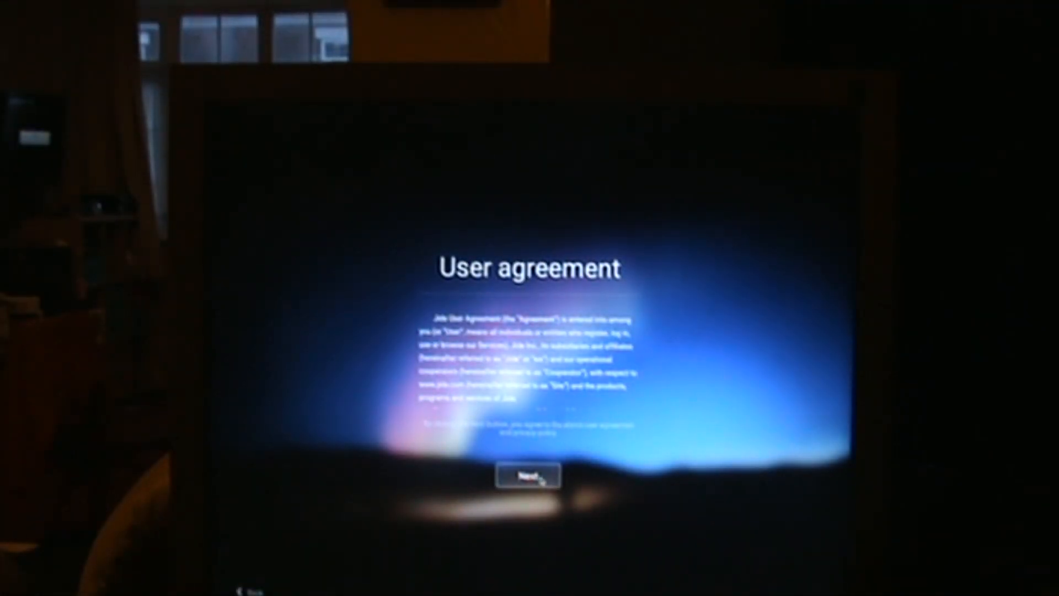
pyautogui.click(529, 475)
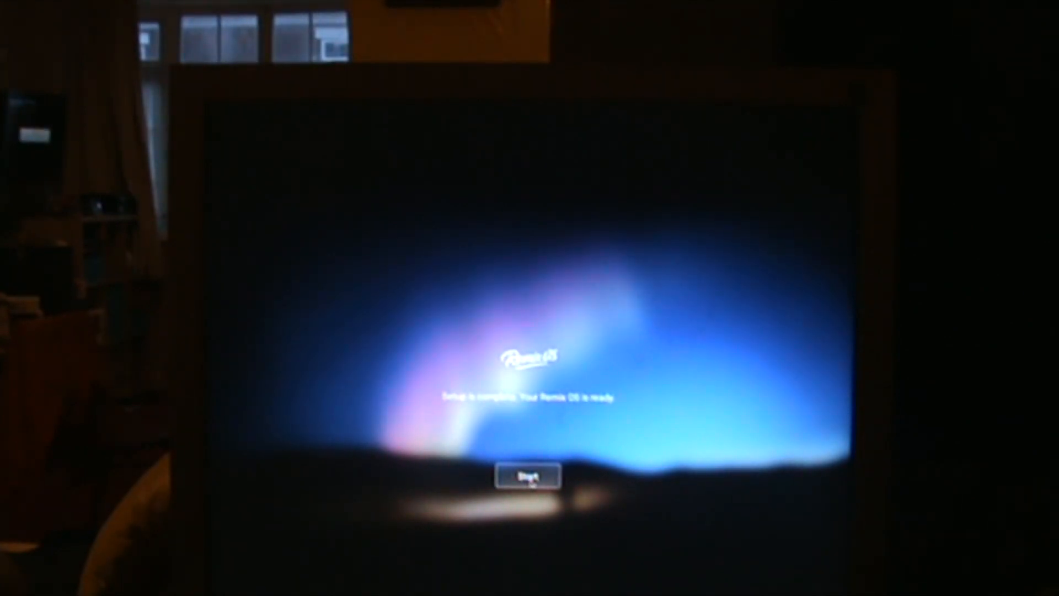
pyautogui.click(527, 476)
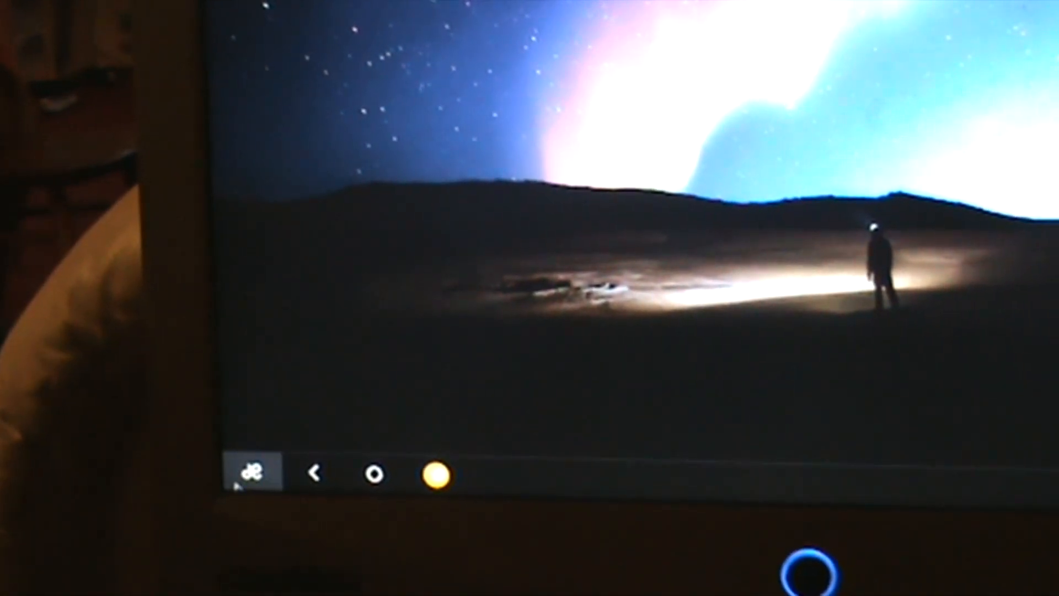
pyautogui.click(244, 475)
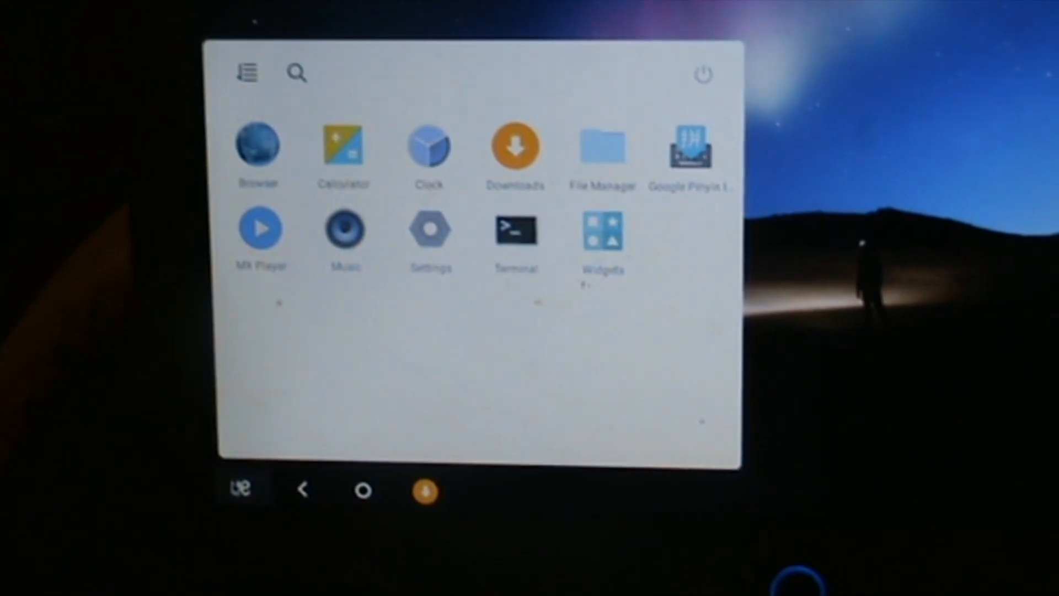